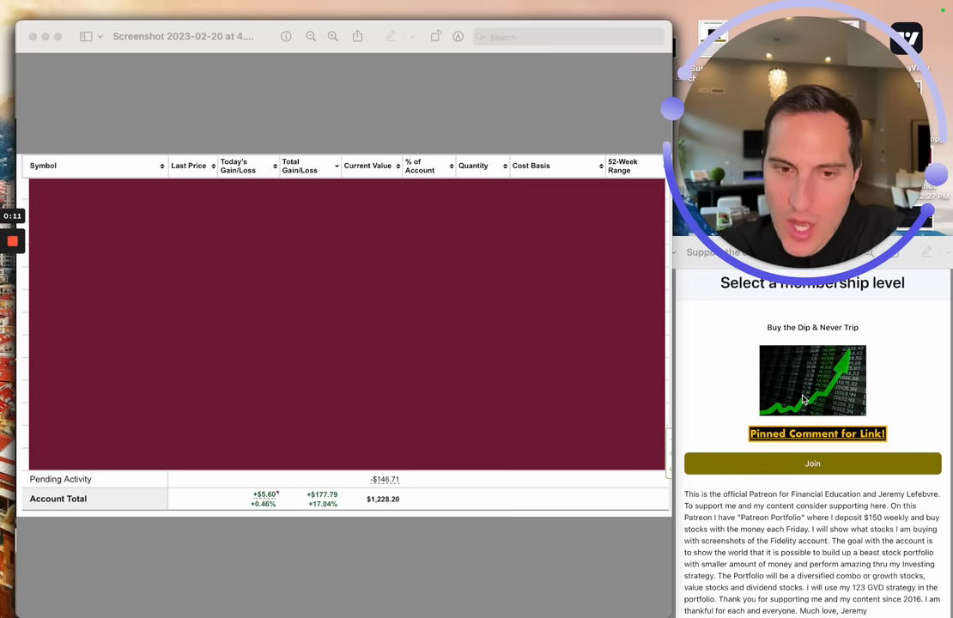
{"action": "mouse_move", "coordinate": [352, 498]}
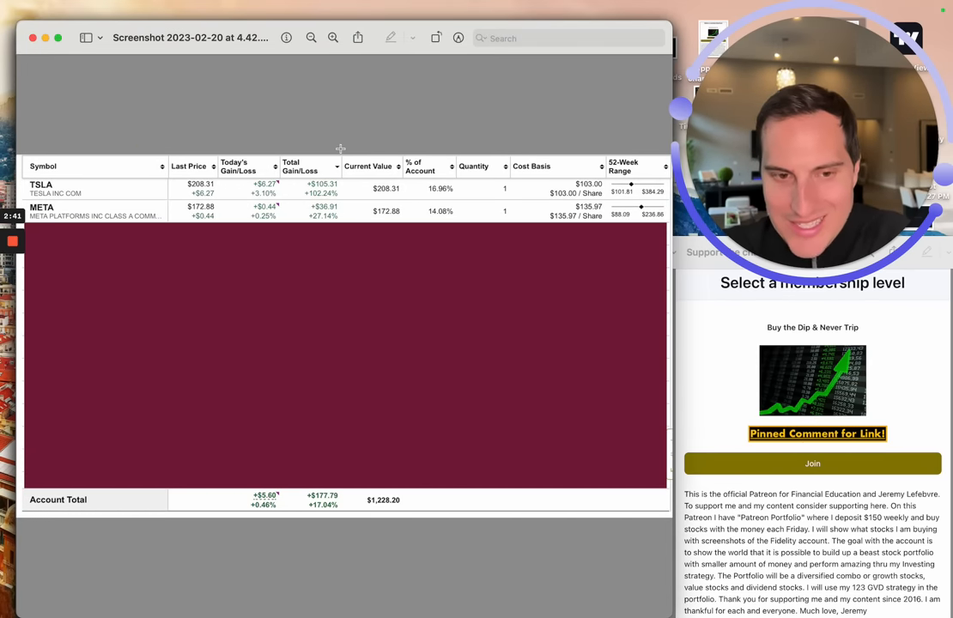
{"action": "mouse_move", "coordinate": [285, 258]}
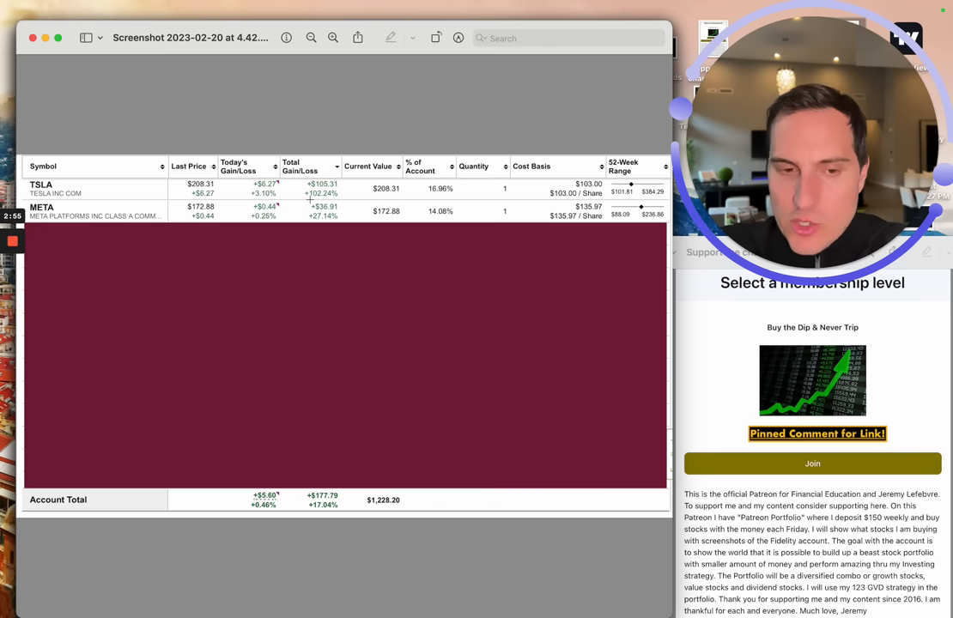
{"action": "mouse_move", "coordinate": [314, 437]}
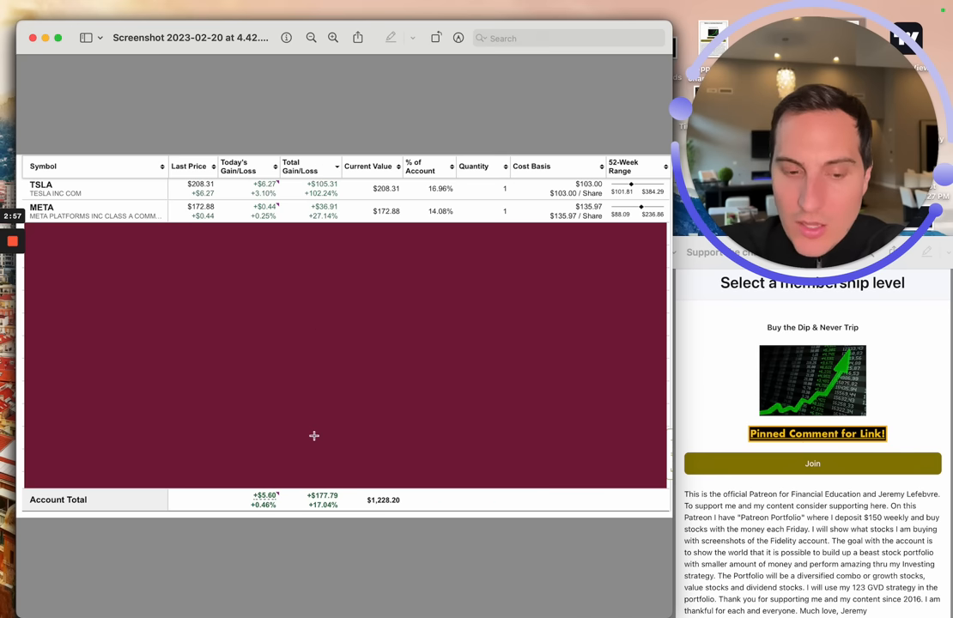
{"action": "mouse_move", "coordinate": [337, 450]}
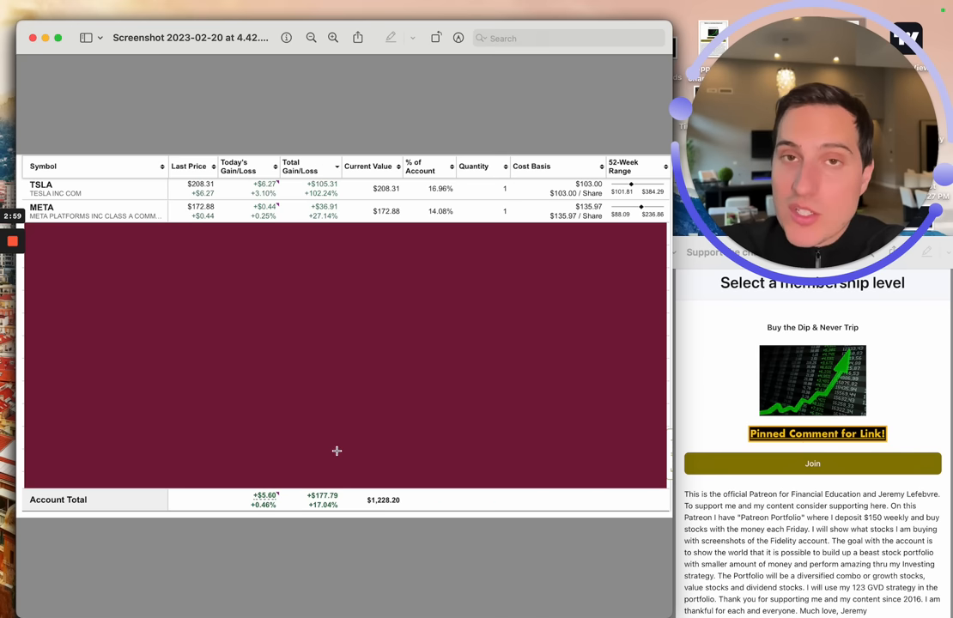
{"action": "mouse_move", "coordinate": [339, 244]}
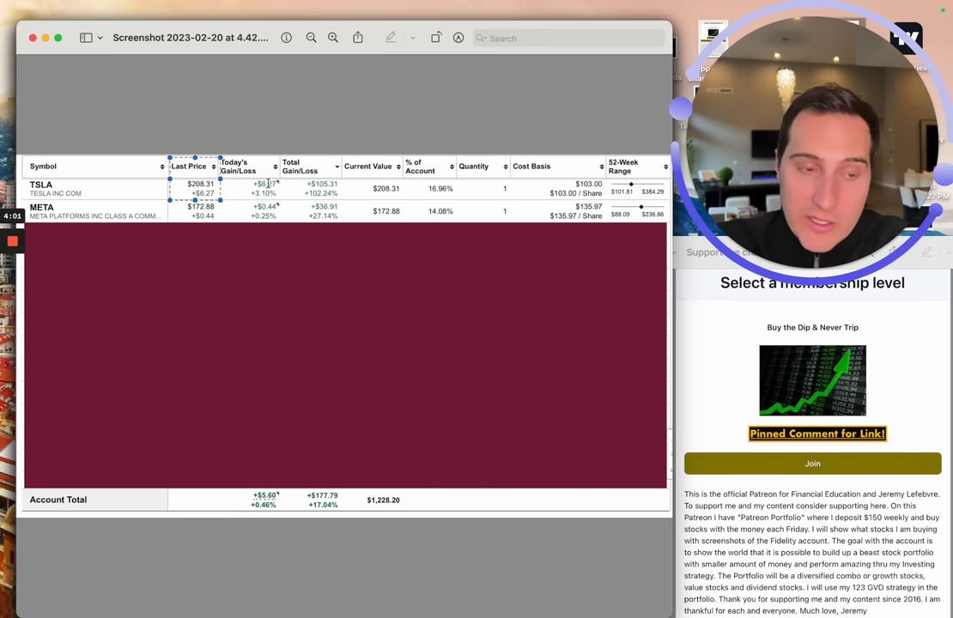
{"action": "mouse_move", "coordinate": [295, 210]}
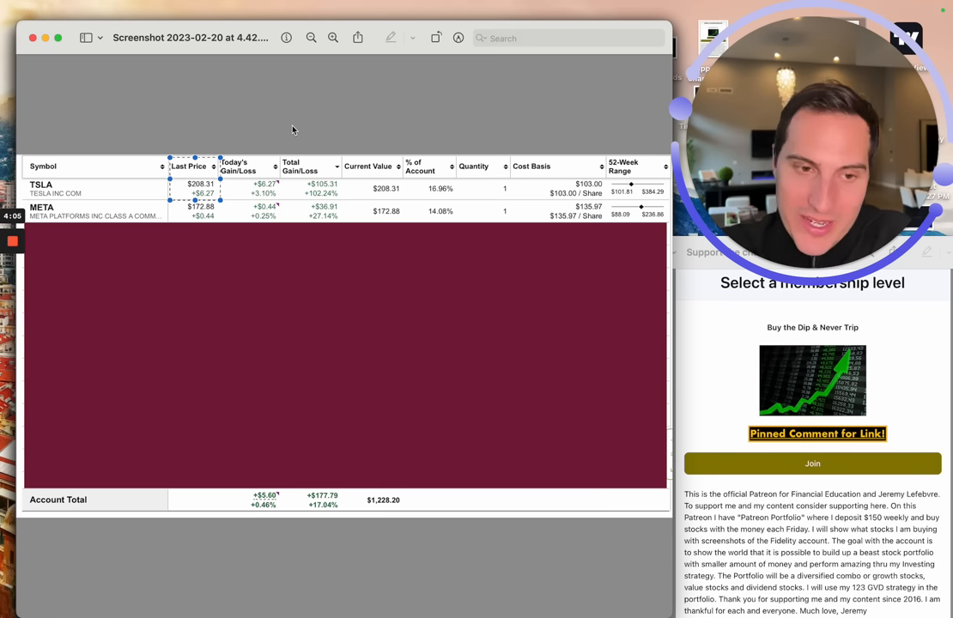
{"action": "mouse_move", "coordinate": [401, 157]}
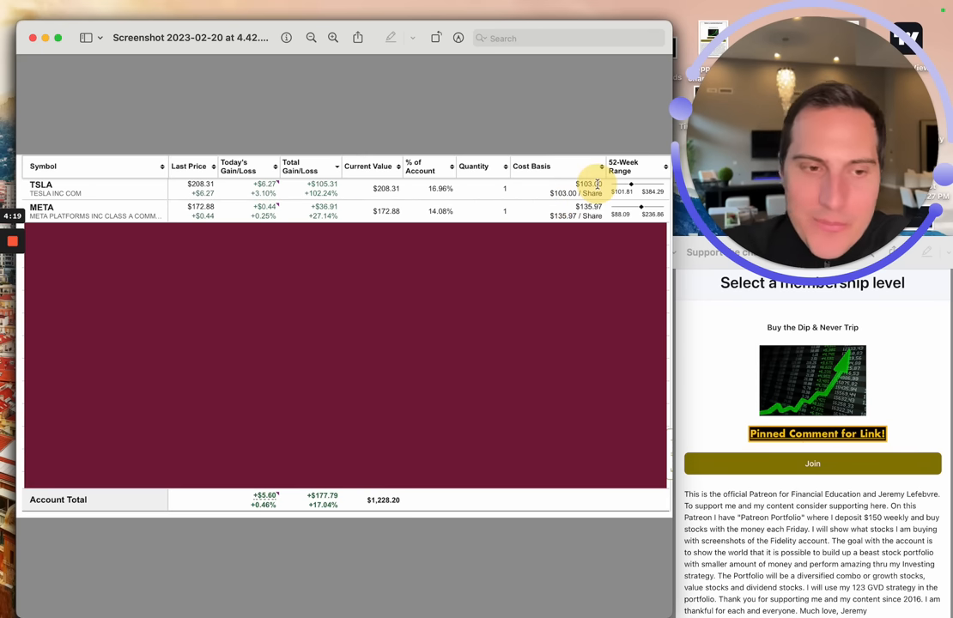
{"action": "mouse_move", "coordinate": [158, 182]}
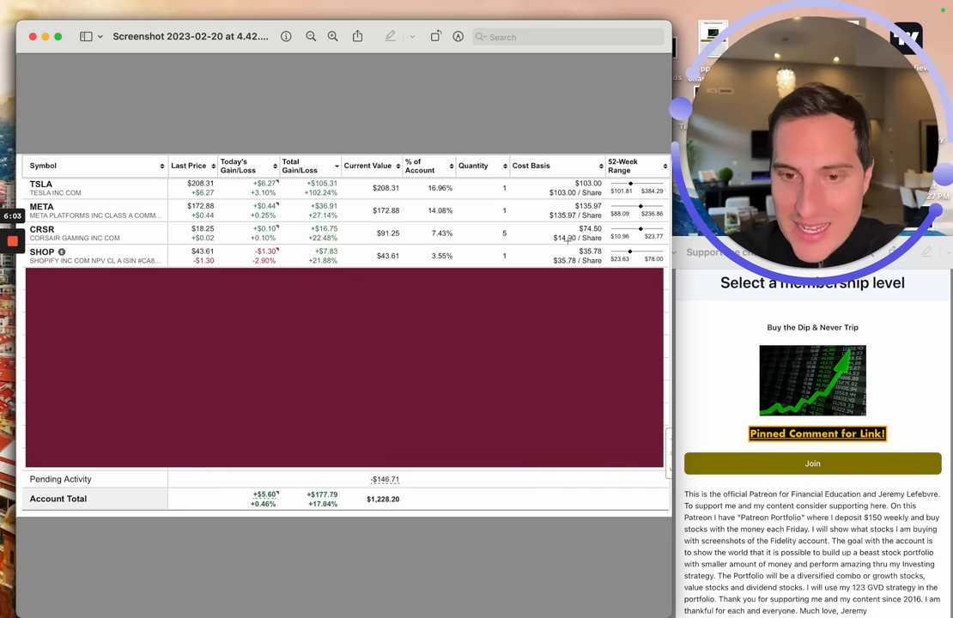
{"action": "mouse_move", "coordinate": [501, 271]}
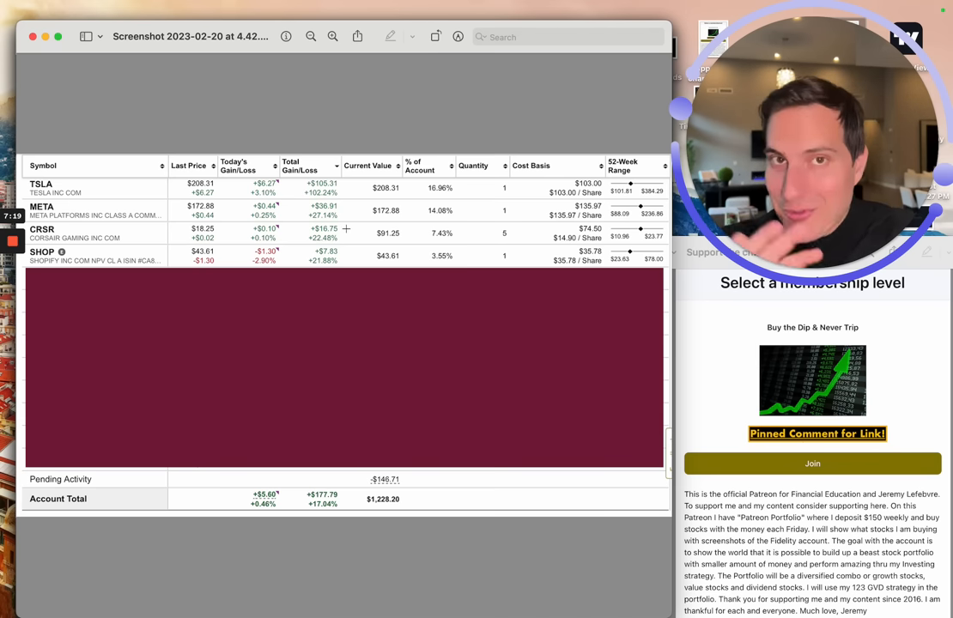
{"action": "mouse_move", "coordinate": [203, 228]}
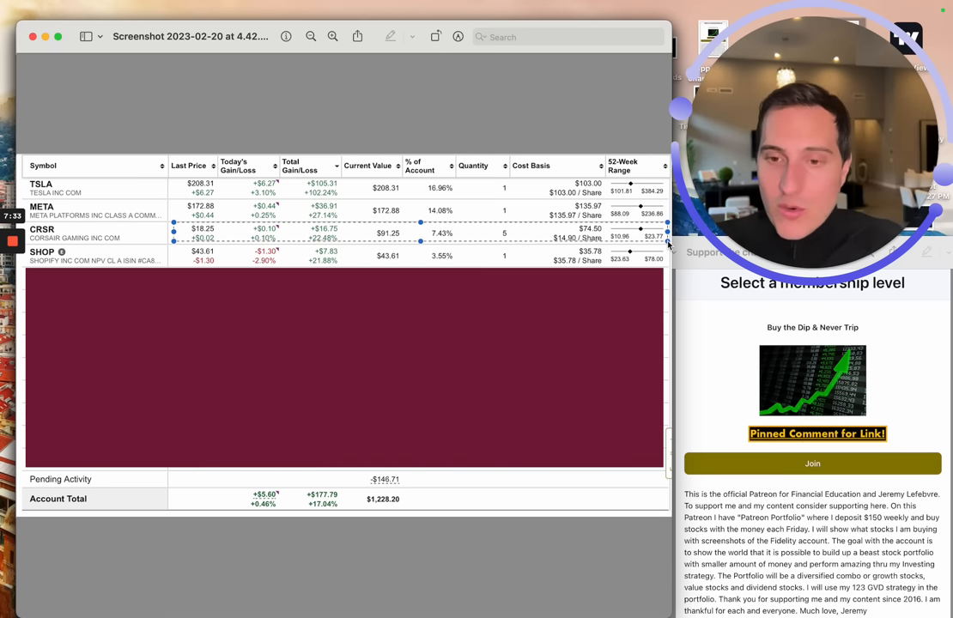
{"action": "mouse_move", "coordinate": [463, 299]}
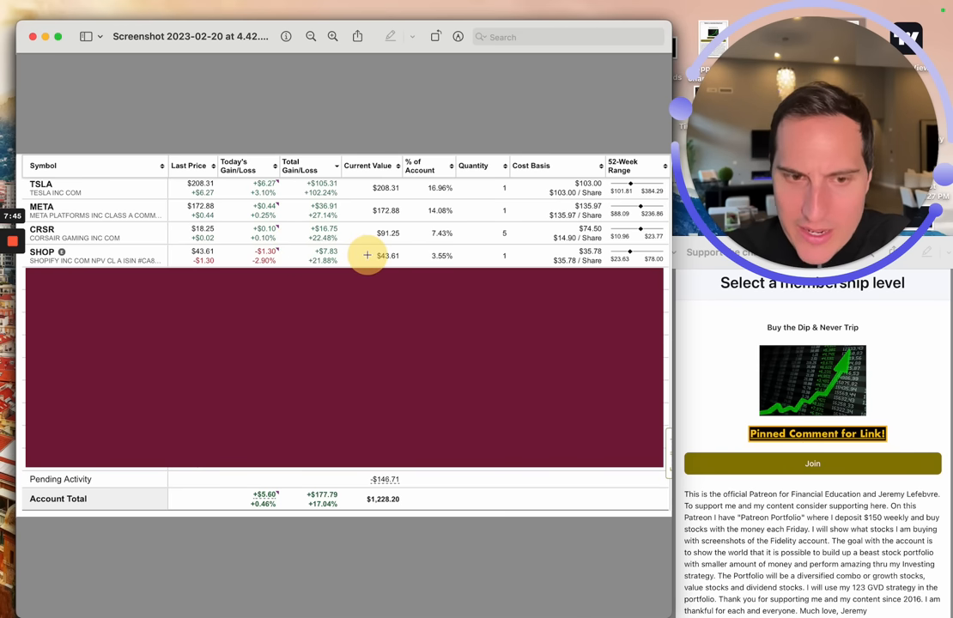
{"action": "mouse_move", "coordinate": [303, 258]}
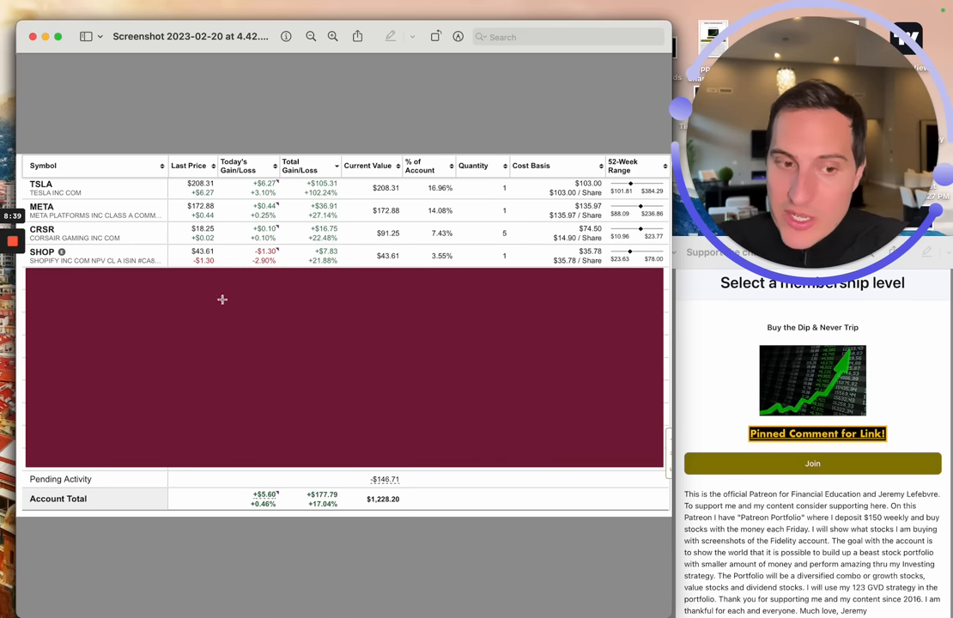
{"action": "mouse_move", "coordinate": [182, 248]}
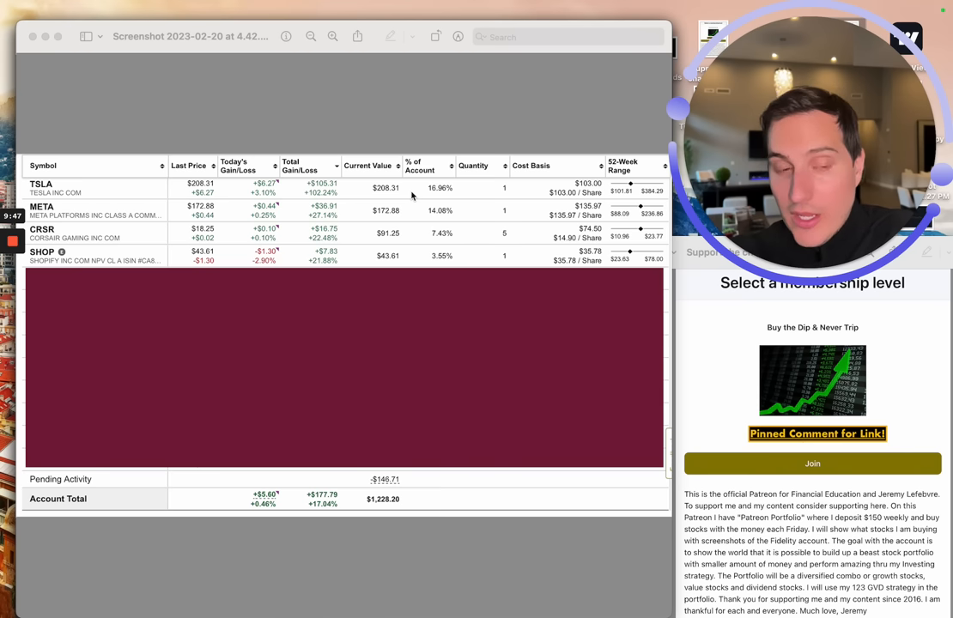
{"action": "mouse_move", "coordinate": [173, 264]}
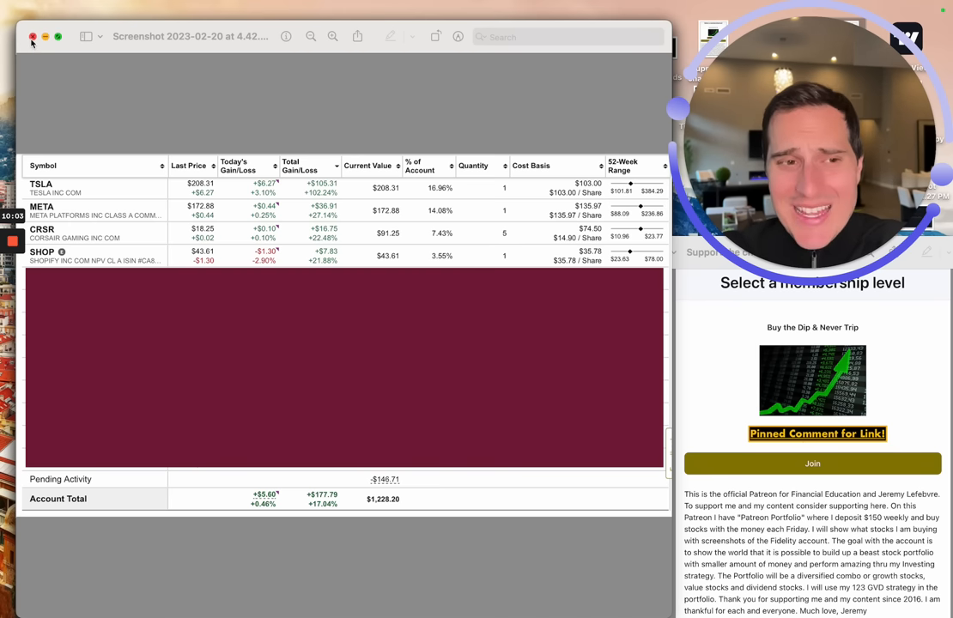
{"action": "scroll", "scroll_direction": "down", "scroll_amount": 3}
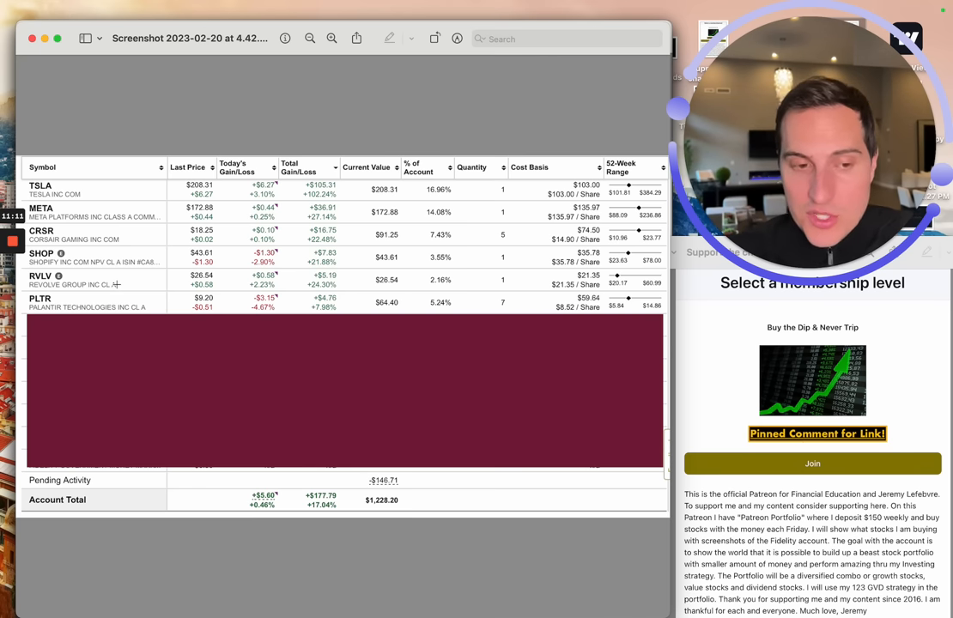
{"action": "mouse_move", "coordinate": [506, 308]}
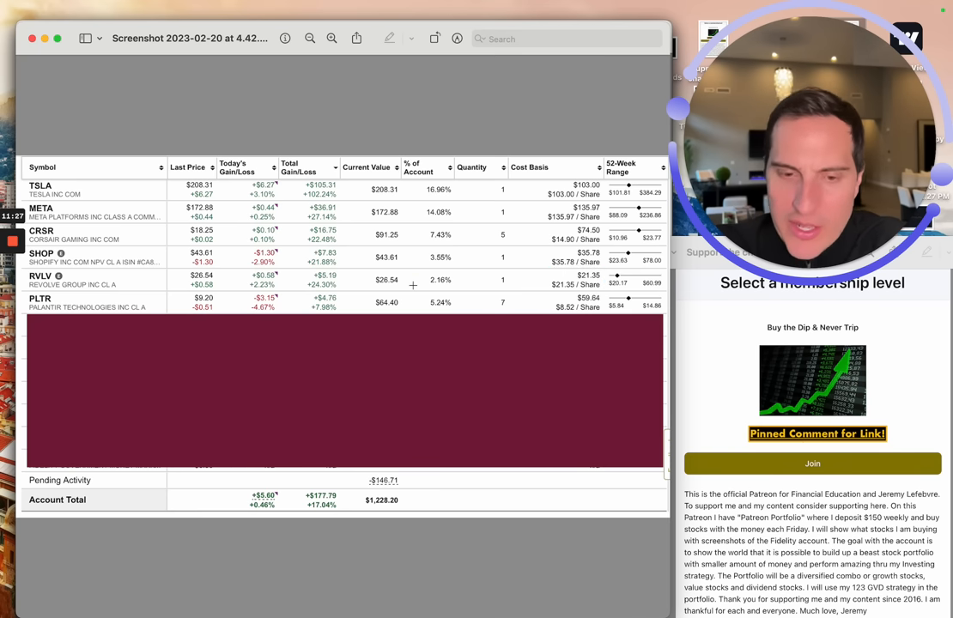
{"action": "mouse_move", "coordinate": [84, 294]}
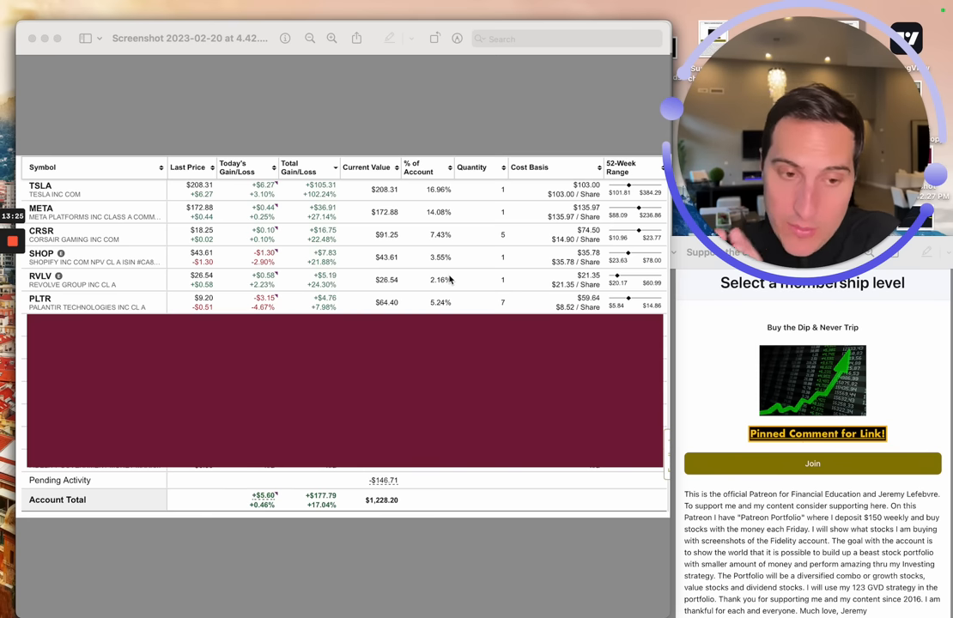
{"action": "mouse_move", "coordinate": [360, 318]}
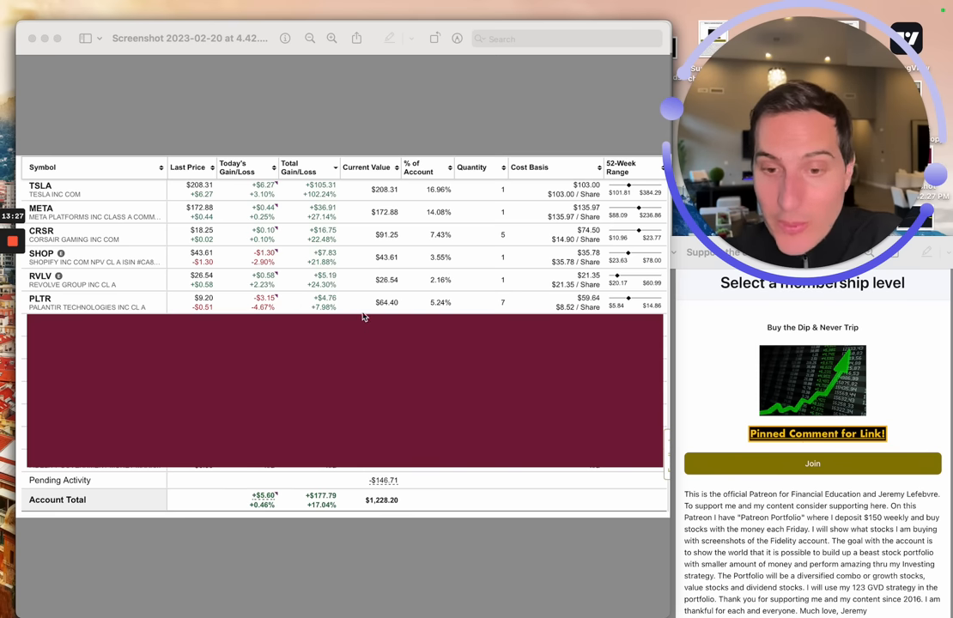
{"action": "mouse_move", "coordinate": [577, 291]}
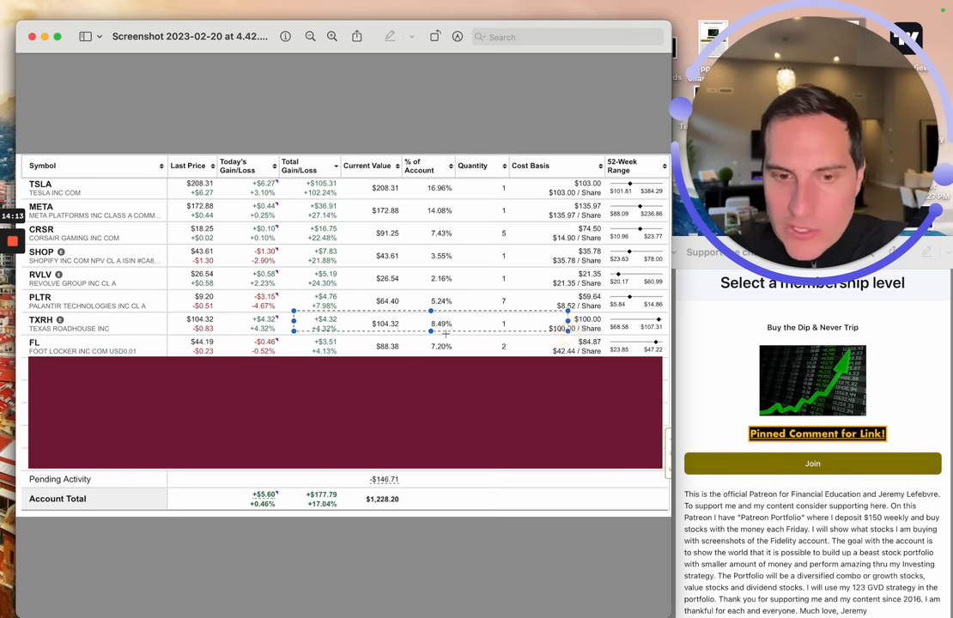
{"action": "mouse_move", "coordinate": [432, 333]}
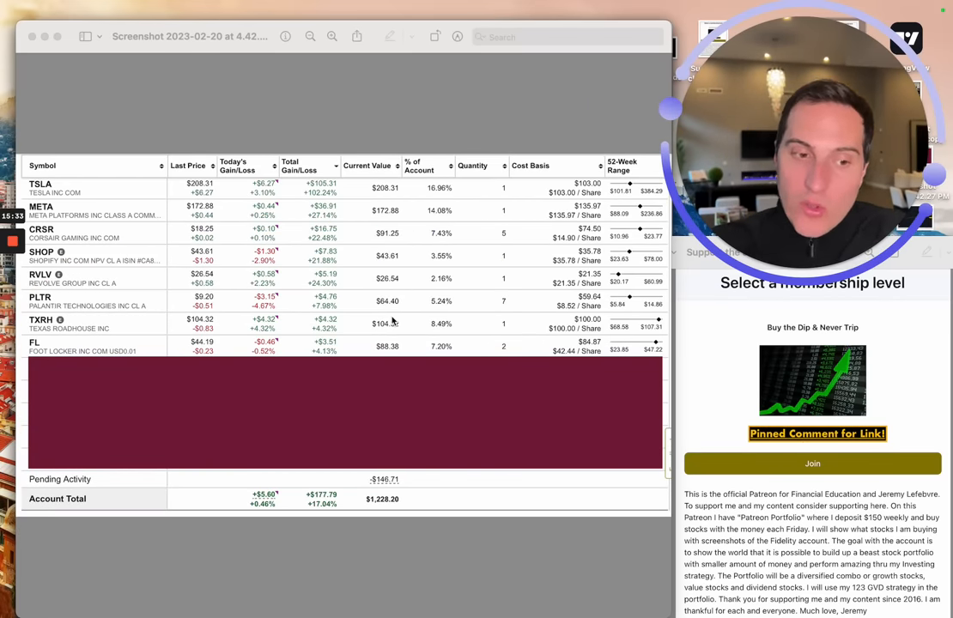
{"action": "mouse_move", "coordinate": [189, 323]}
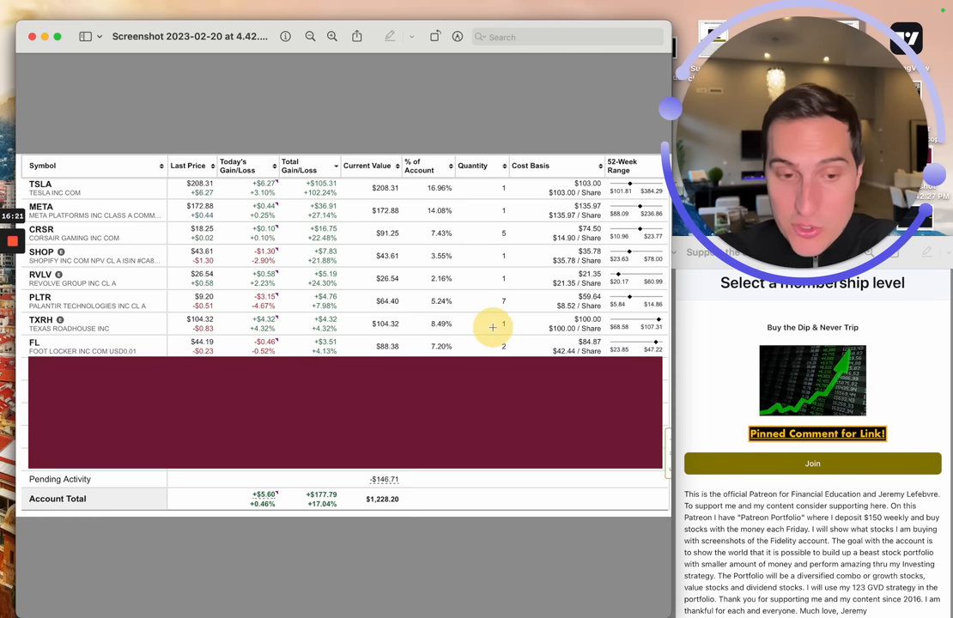
{"action": "mouse_move", "coordinate": [103, 376]}
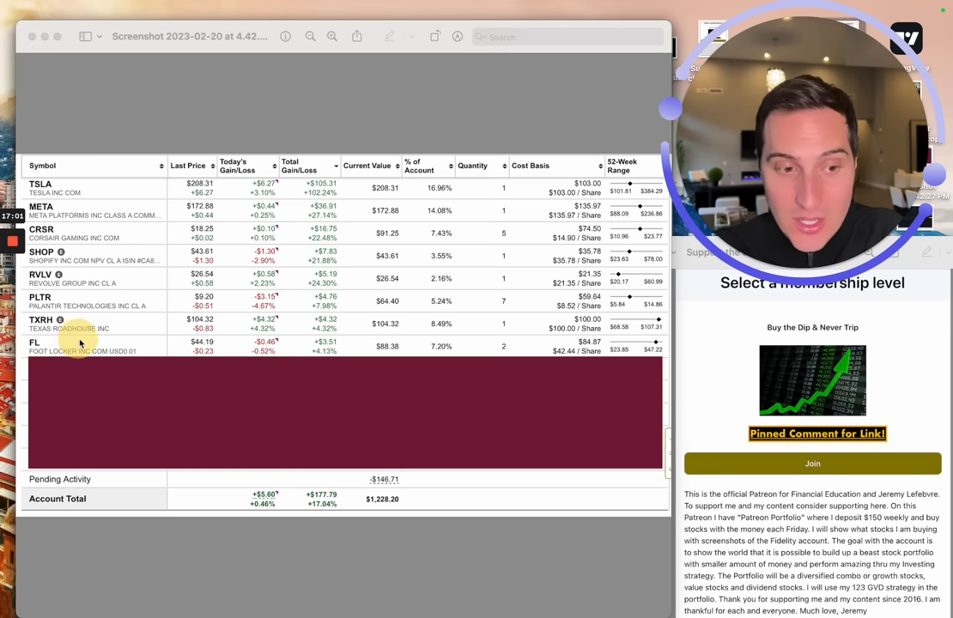
{"action": "mouse_move", "coordinate": [368, 313]}
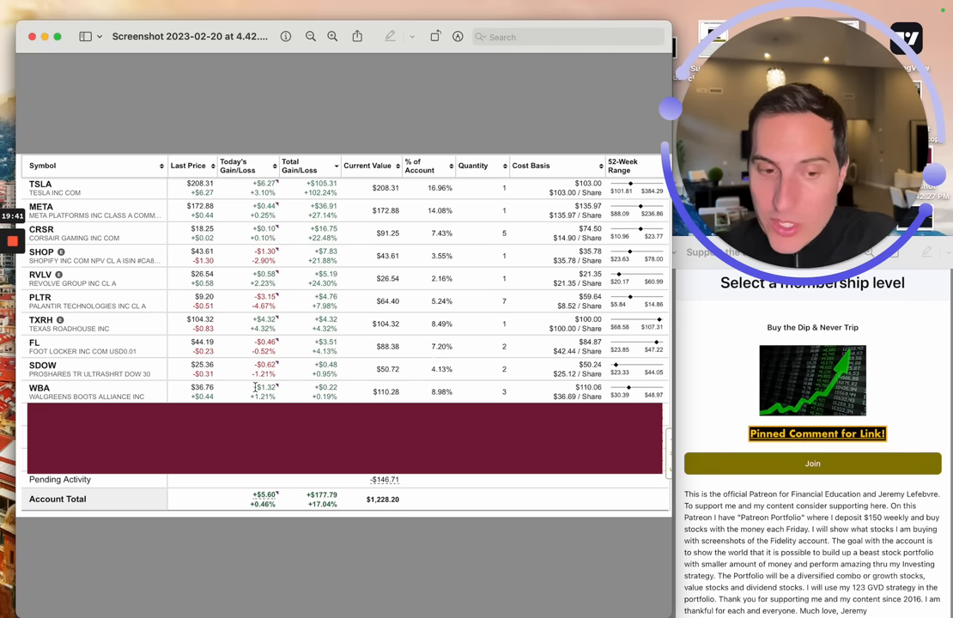
{"action": "mouse_move", "coordinate": [166, 381]}
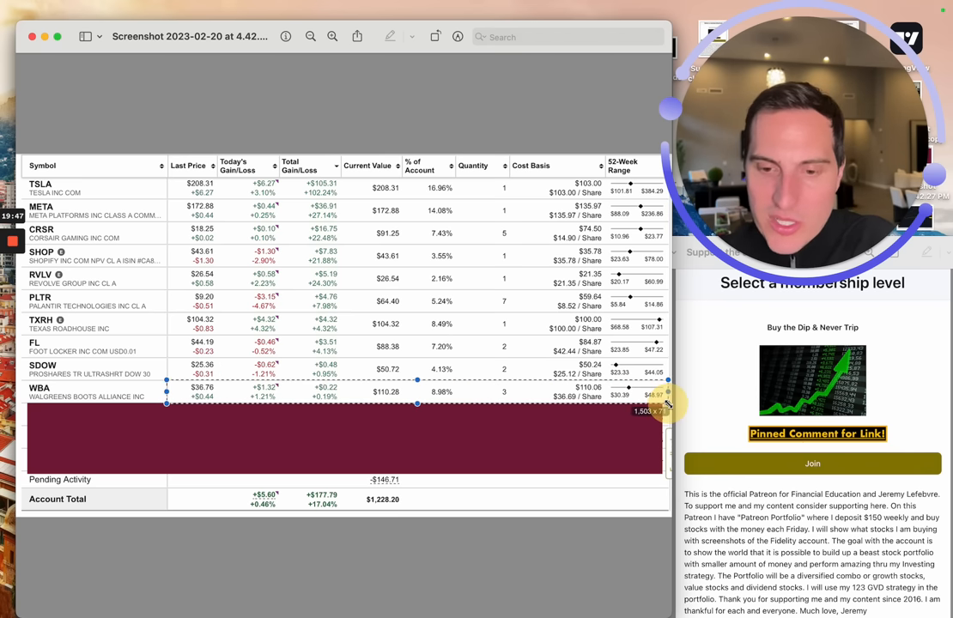
{"action": "mouse_move", "coordinate": [415, 403]}
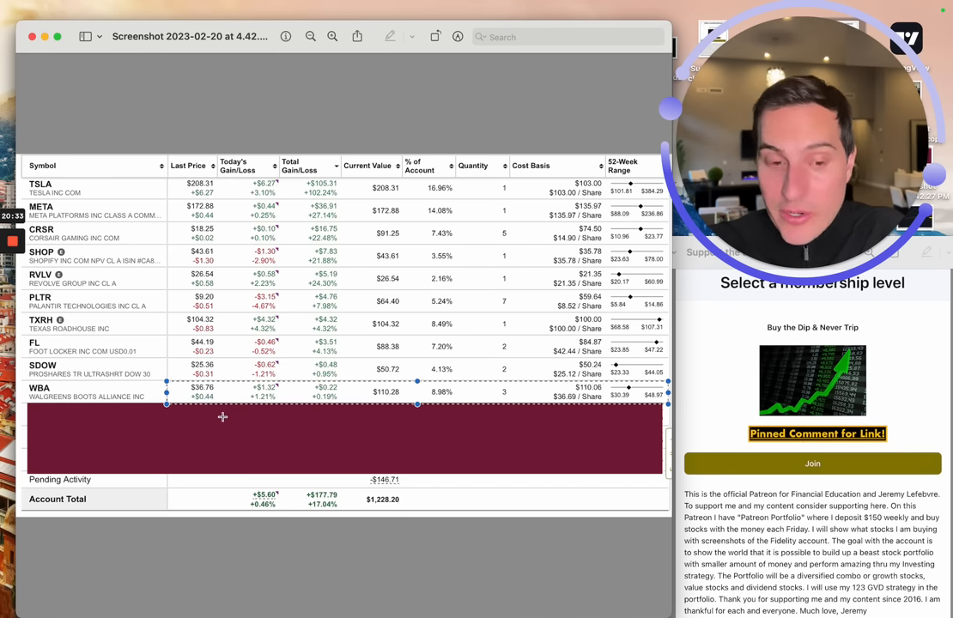
{"action": "mouse_move", "coordinate": [347, 423]}
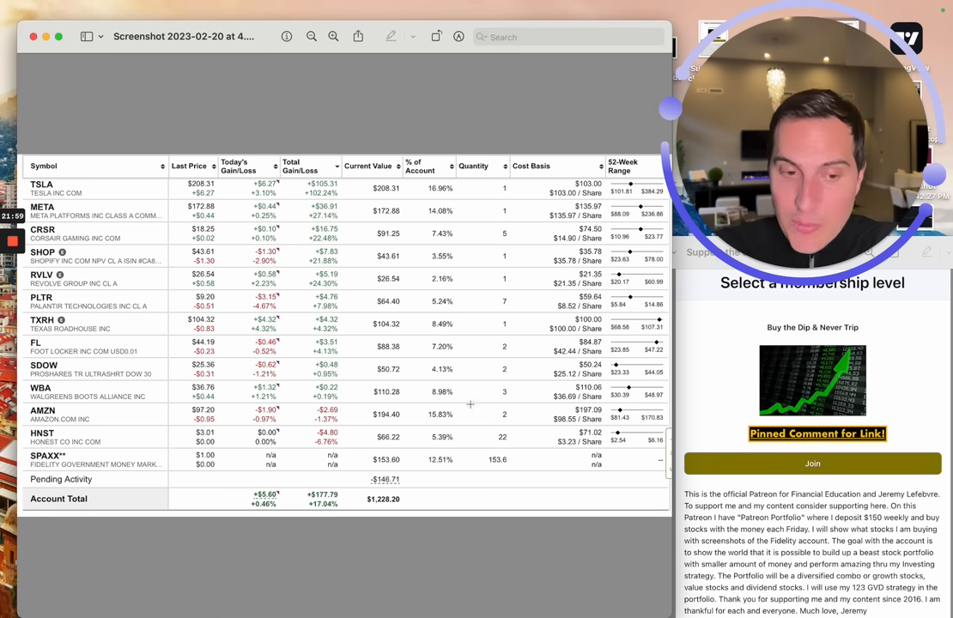
{"action": "mouse_move", "coordinate": [399, 388]}
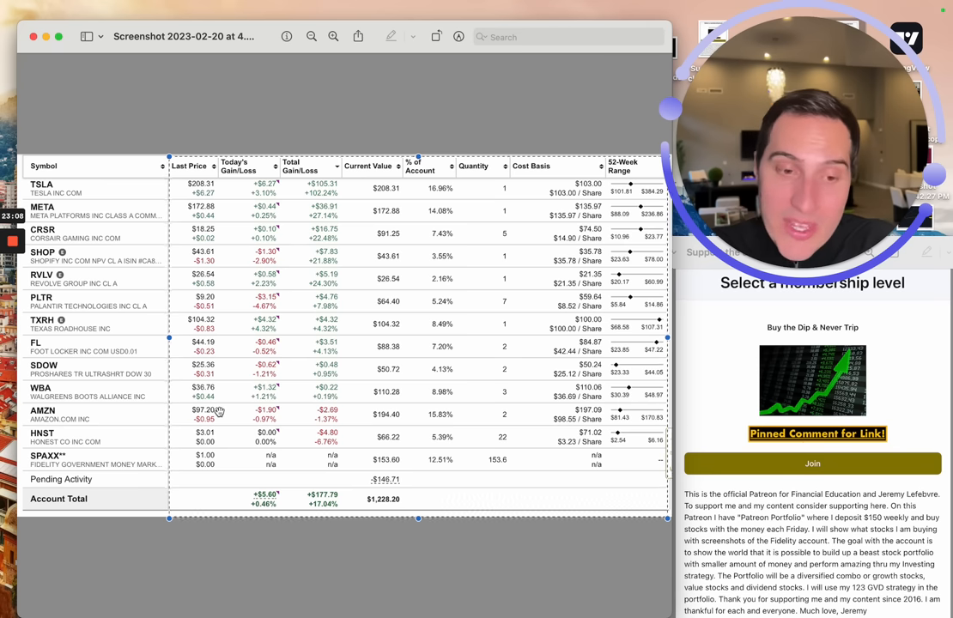
{"action": "mouse_move", "coordinate": [299, 333]}
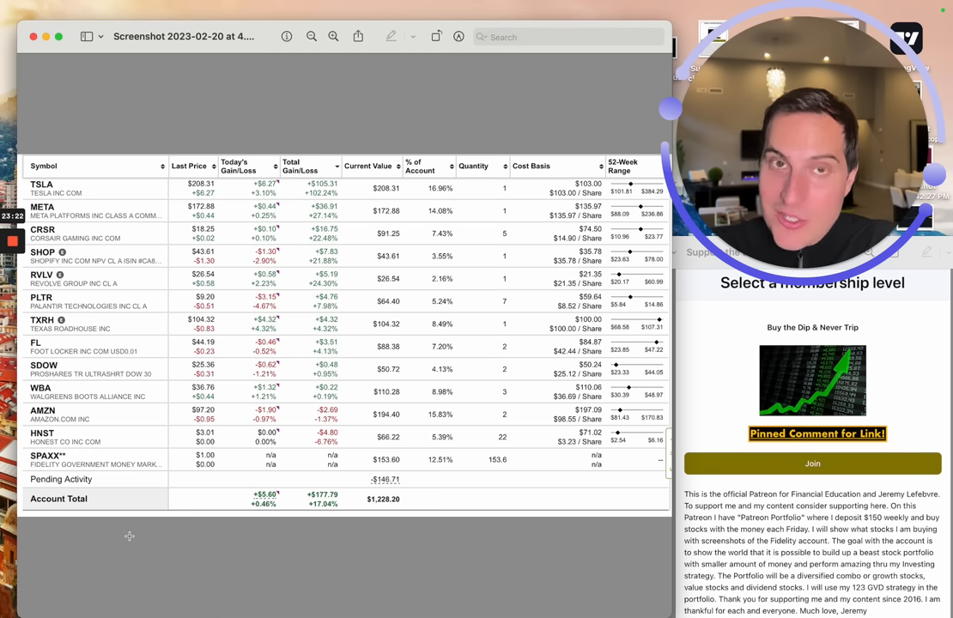
{"action": "mouse_move", "coordinate": [191, 318]}
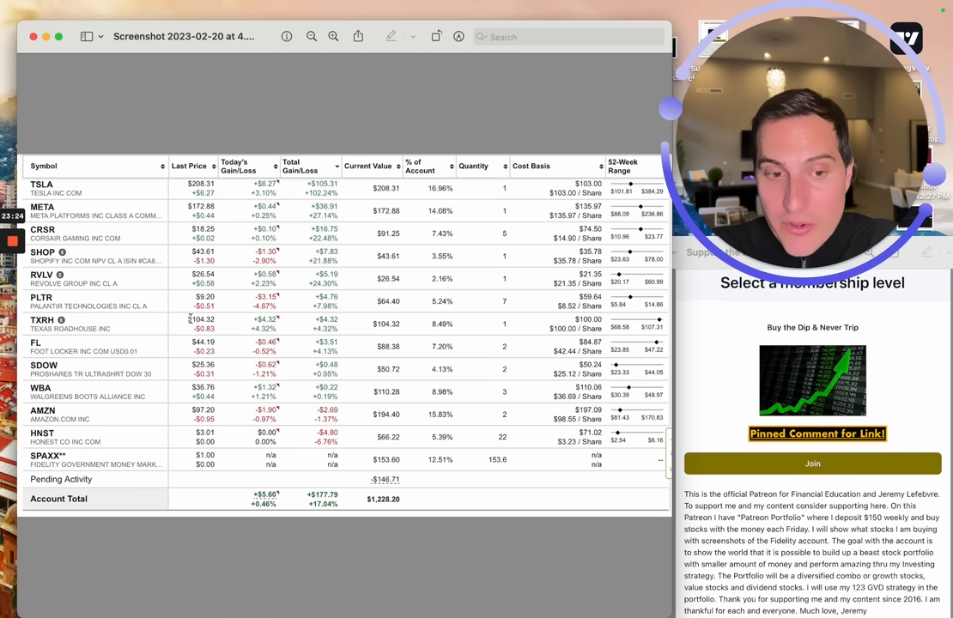